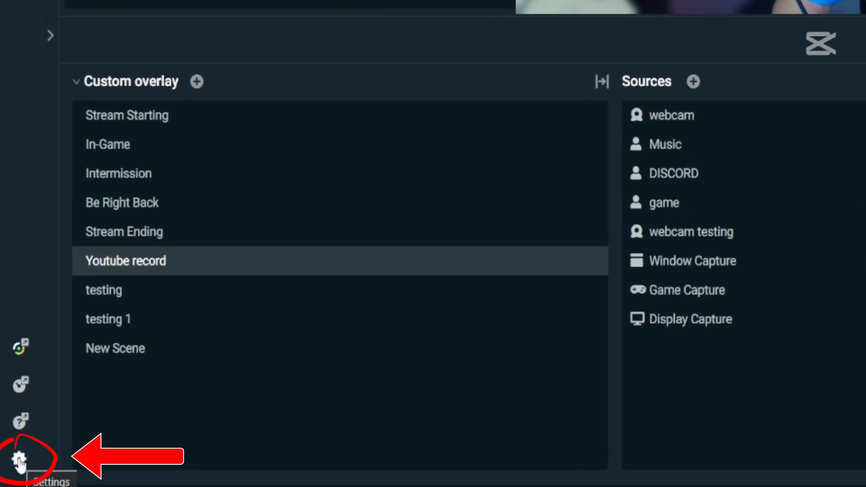
Open Settings to view Advanced streaming output: NVENC H.264, CBR, 6000 bitrate
click(18, 452)
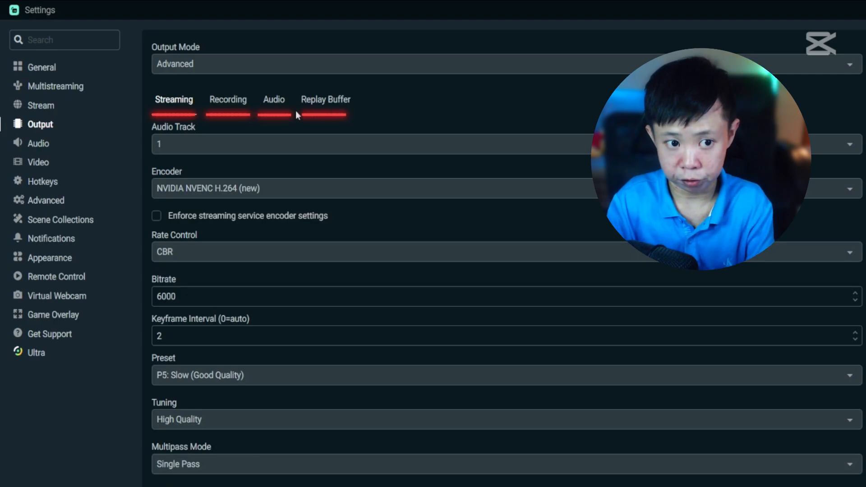
Show the Recording output tab: mp4 format, NVENC H.264 encoder, six audio tracks
click(227, 99)
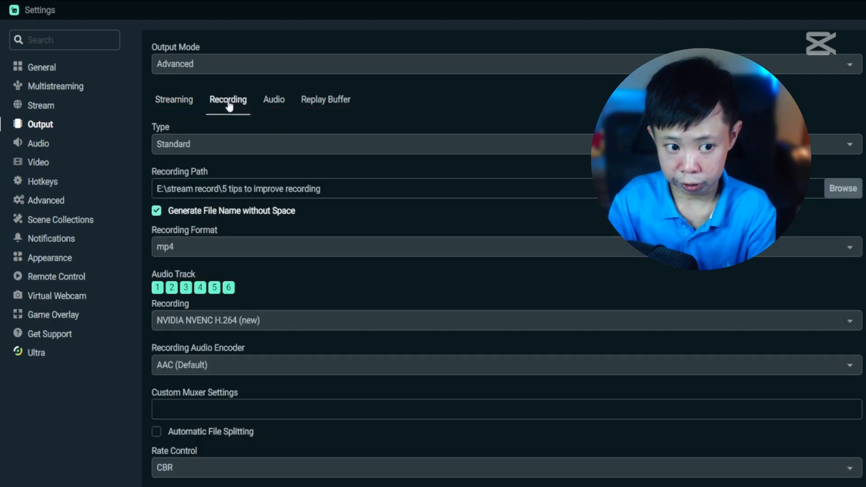
mouse_move(375, 233)
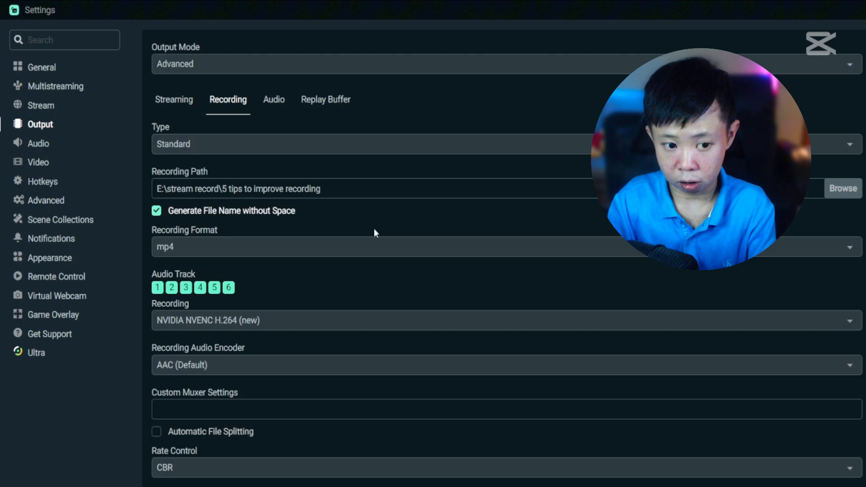
mouse_move(398, 240)
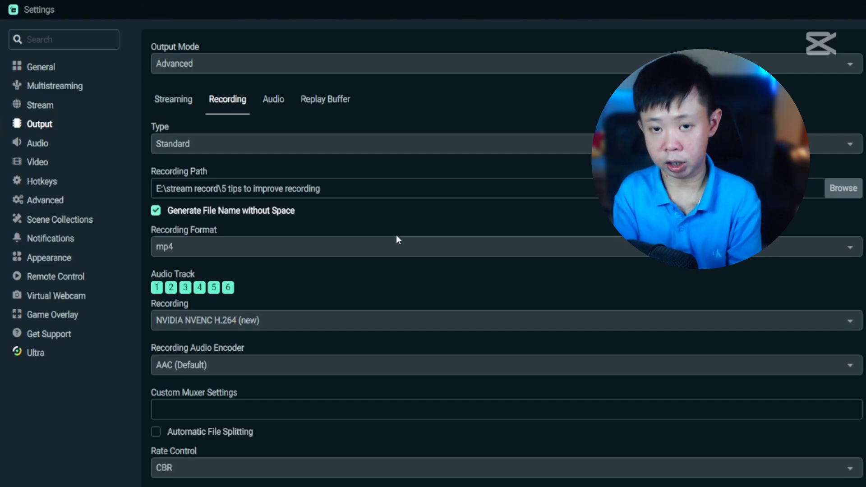
mouse_move(395, 297)
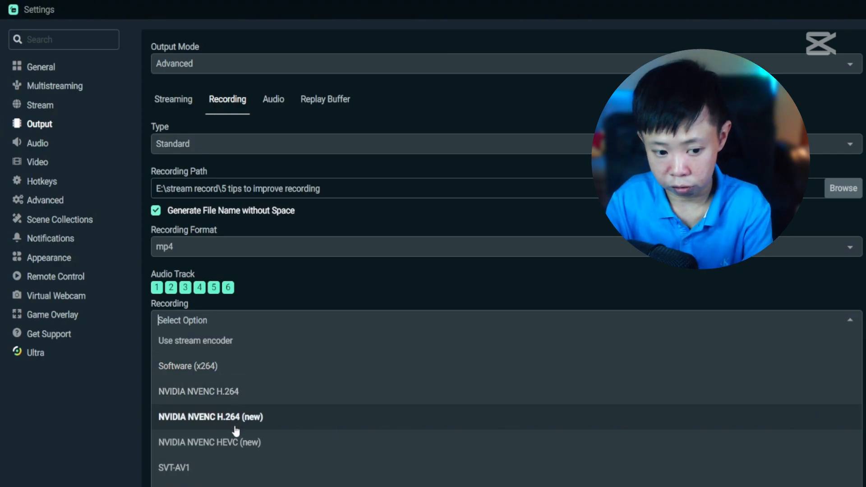
Use NVIDIA NVENC H.264 (new) for recording and check CBR at 10000 bitrate
click(208, 417)
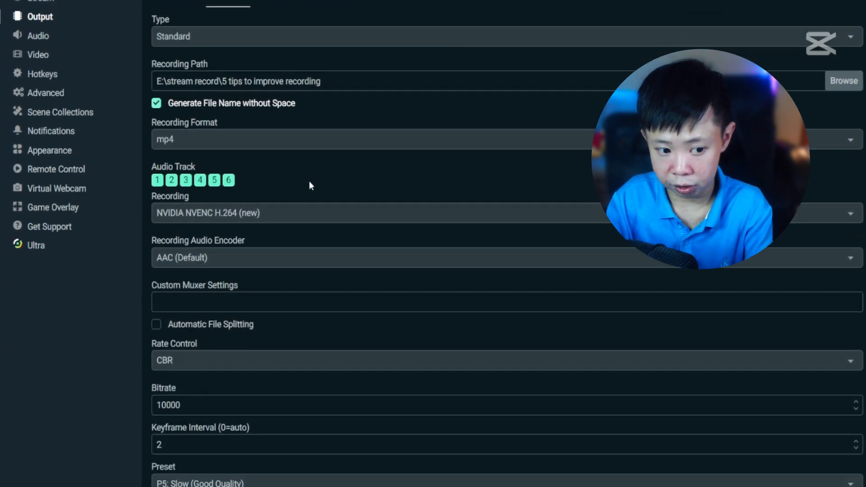
scroll(down, 3)
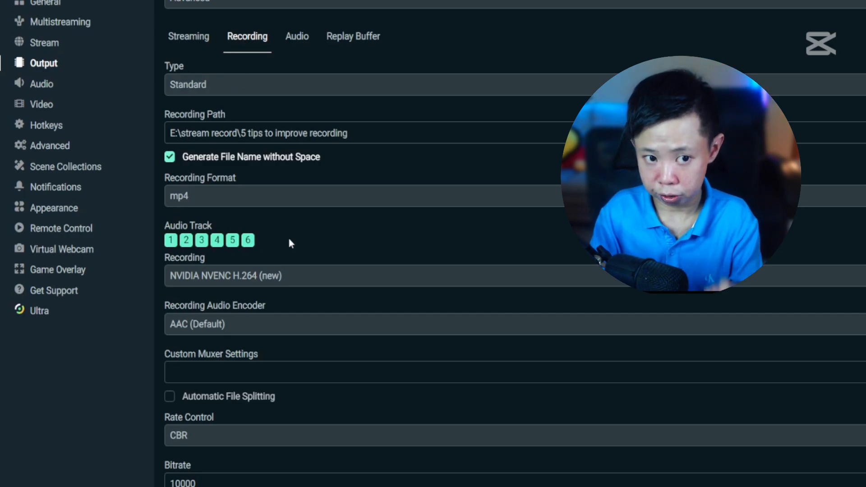
mouse_move(296, 42)
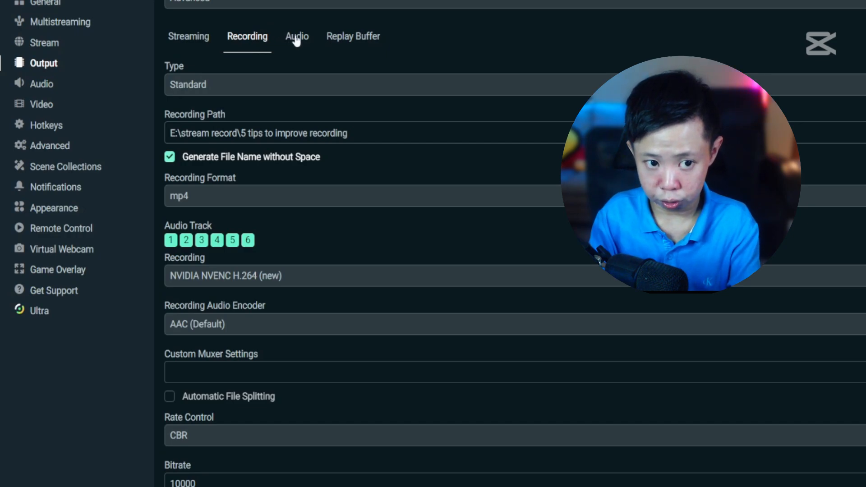
In the Audio output tracks, give Track 1 (mic) a 192 audio bitrate
click(295, 37)
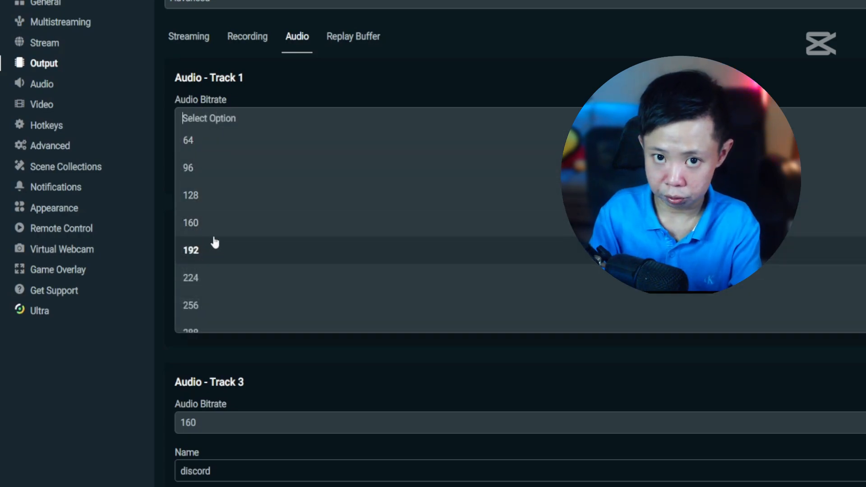
click(190, 251)
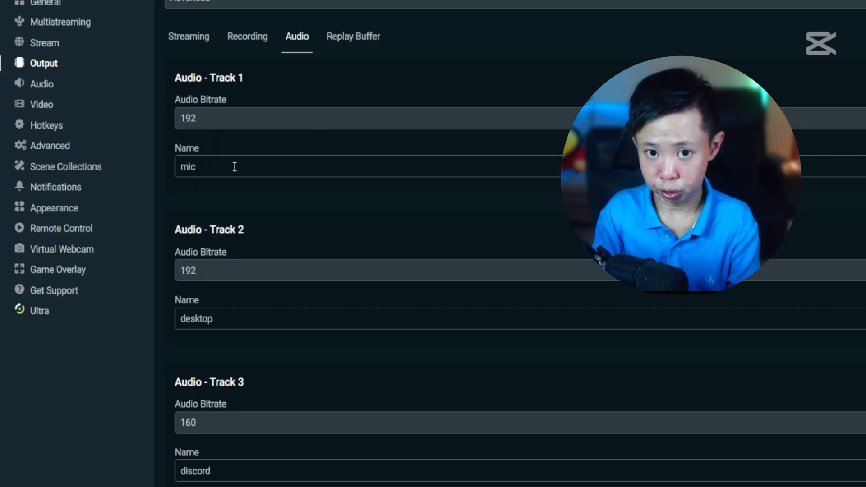